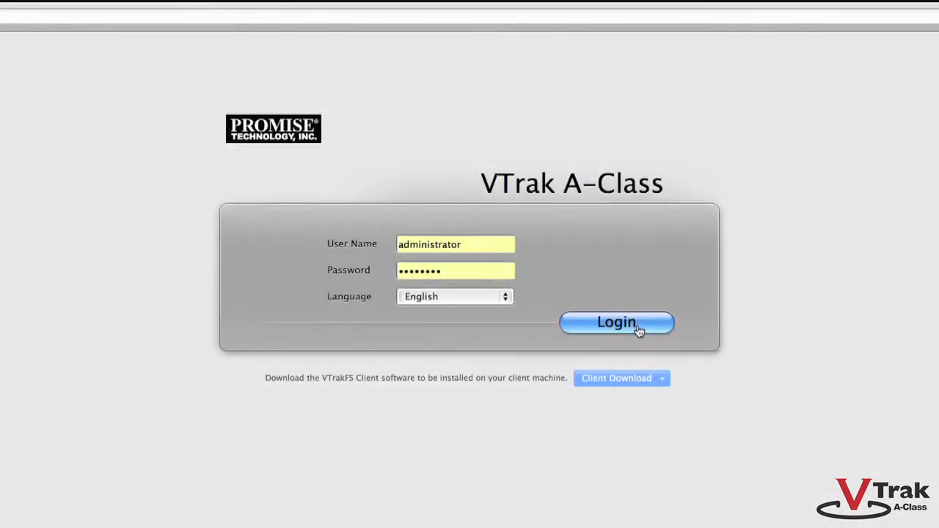
Sign in as administrator and bring up User Management in the Administration area
left_click(616, 323)
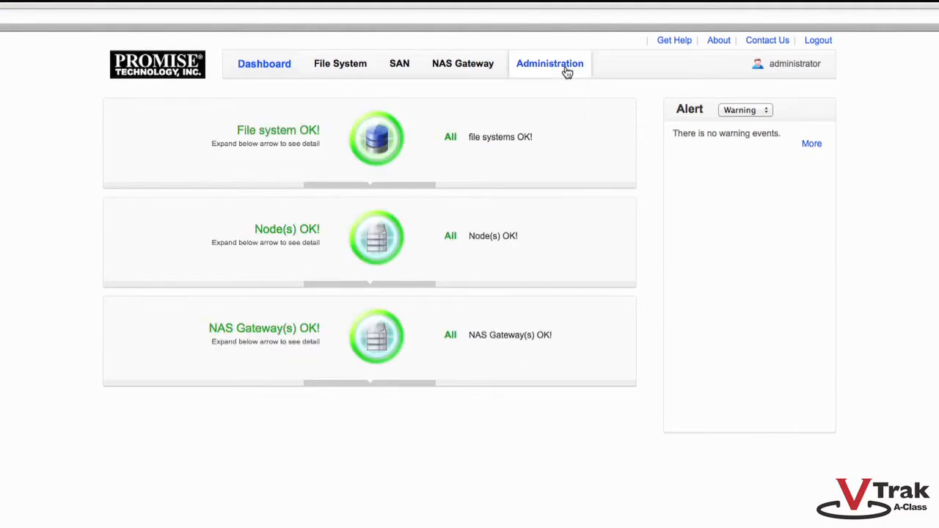
left_click(549, 65)
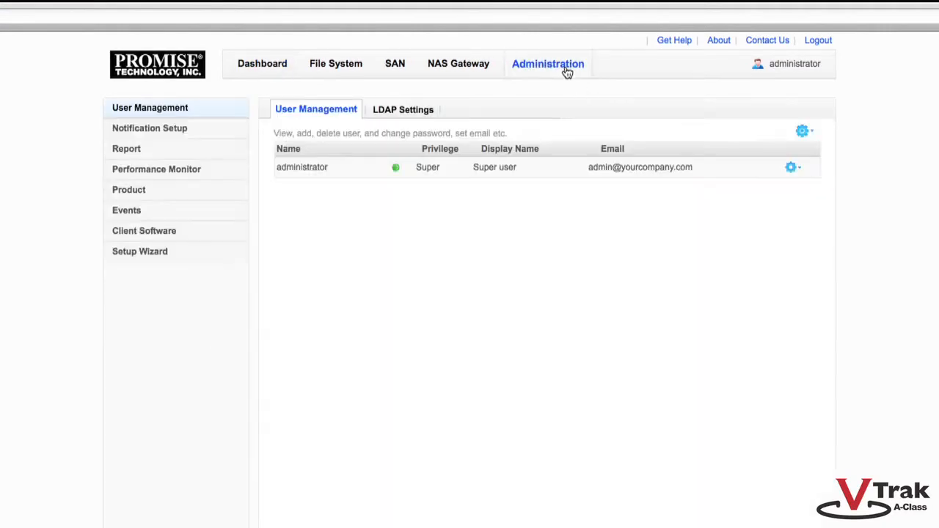
Change the LDAP status to Enable External LDAP Server and save it
left_click(402, 108)
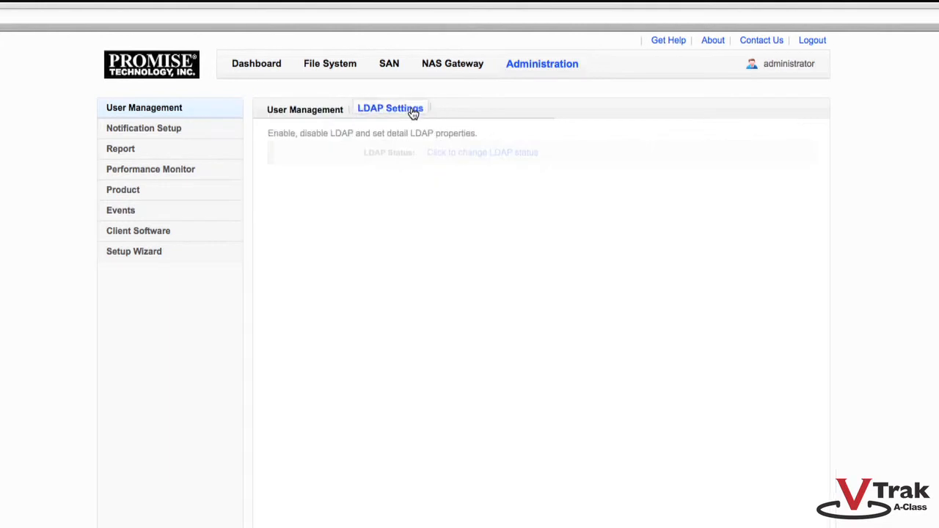
left_click(390, 109)
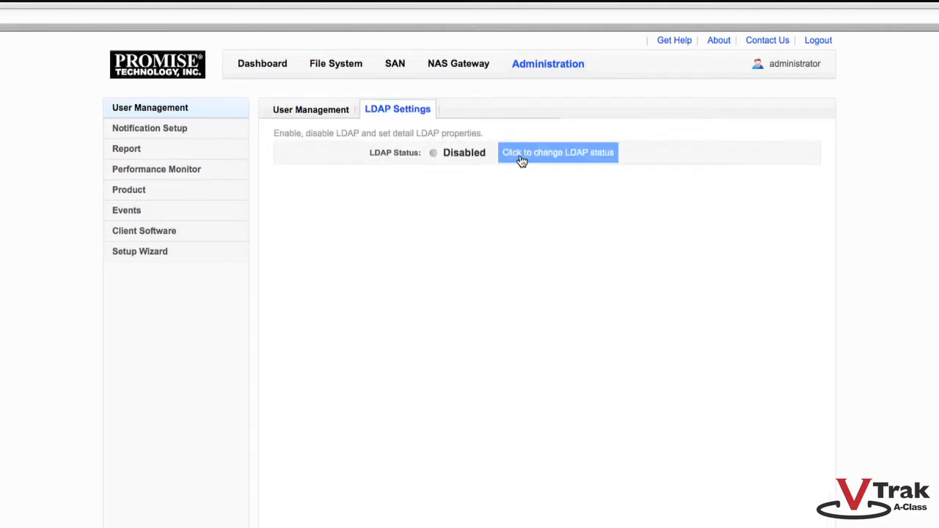
left_click(558, 151)
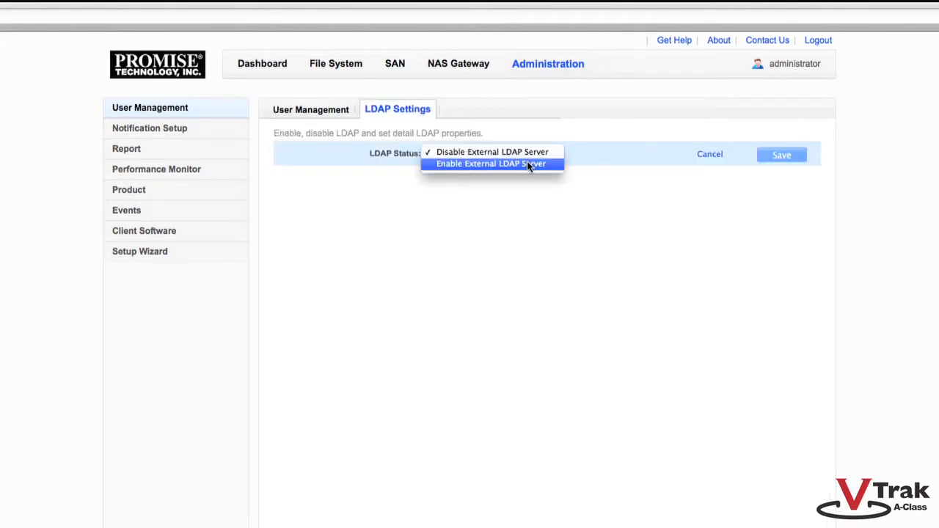
left_click(490, 164)
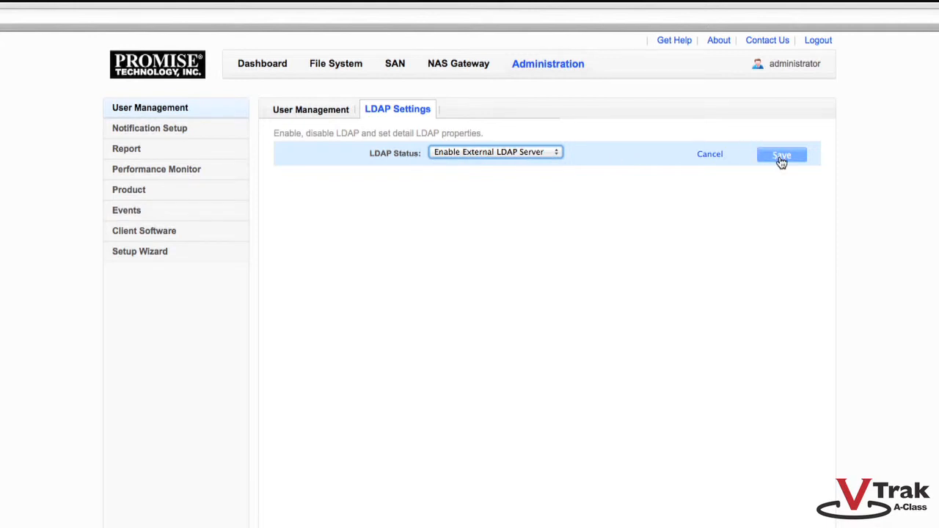
left_click(781, 155)
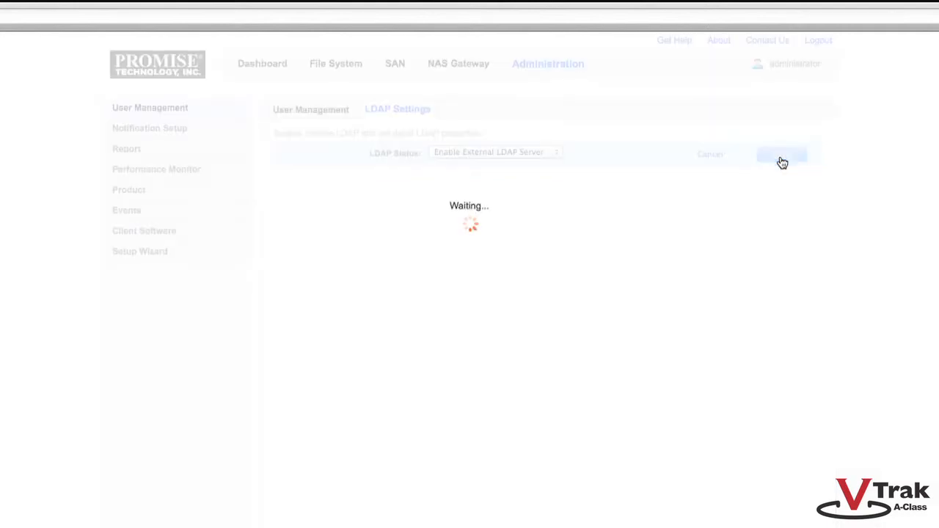
left_click(781, 155)
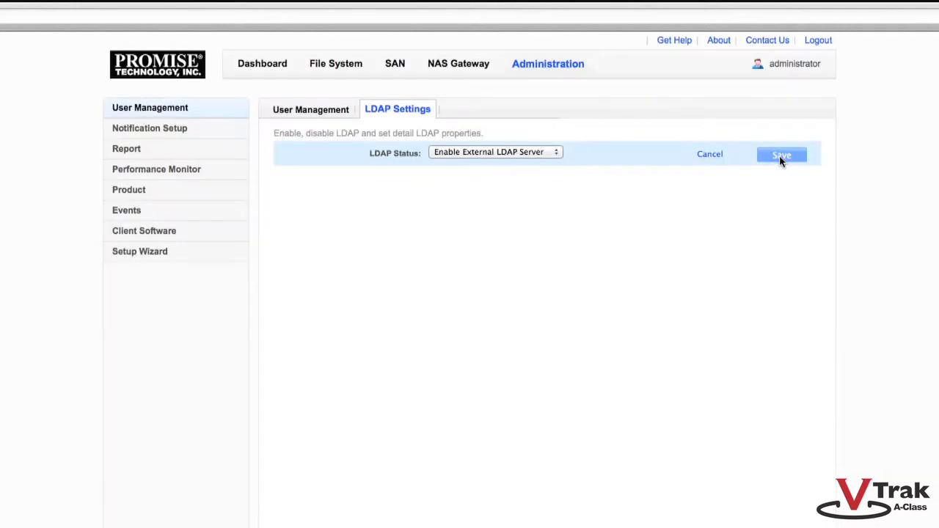
left_click(780, 155)
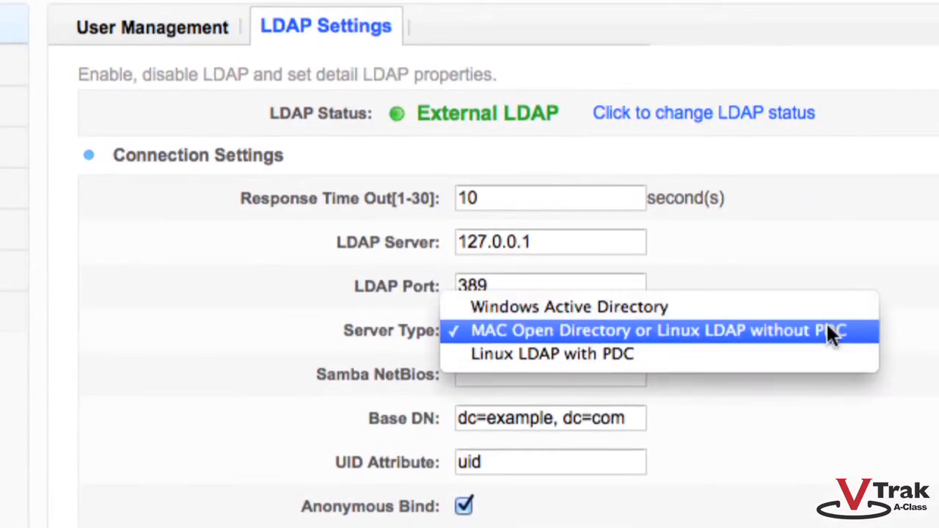
mouse_move(822, 354)
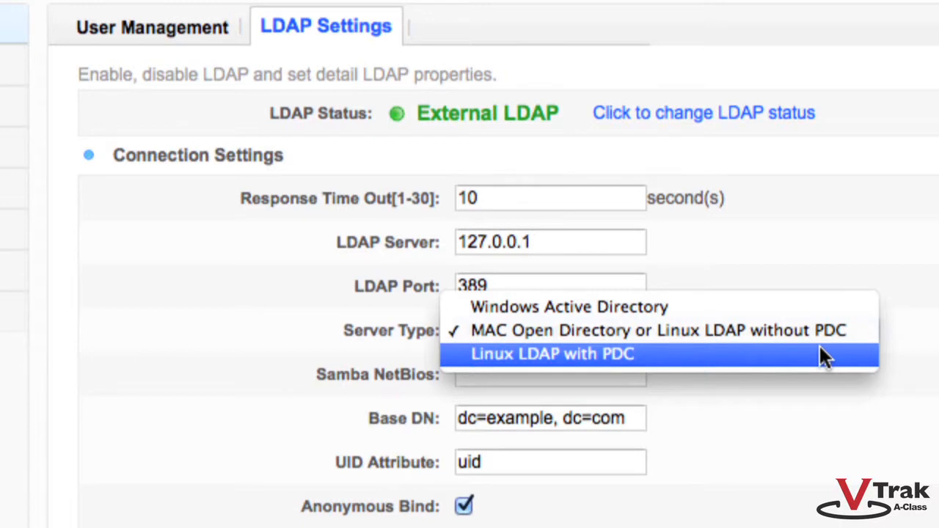
mouse_move(824, 356)
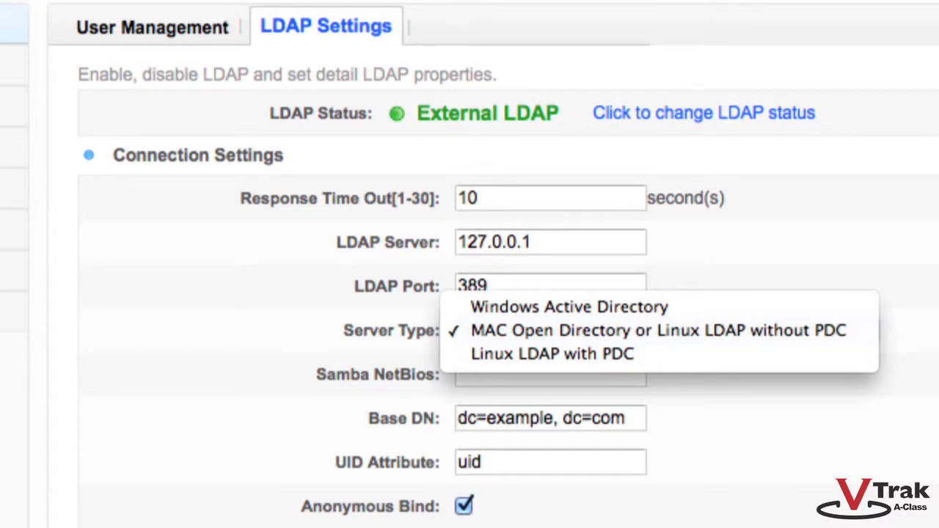
mouse_move(649, 311)
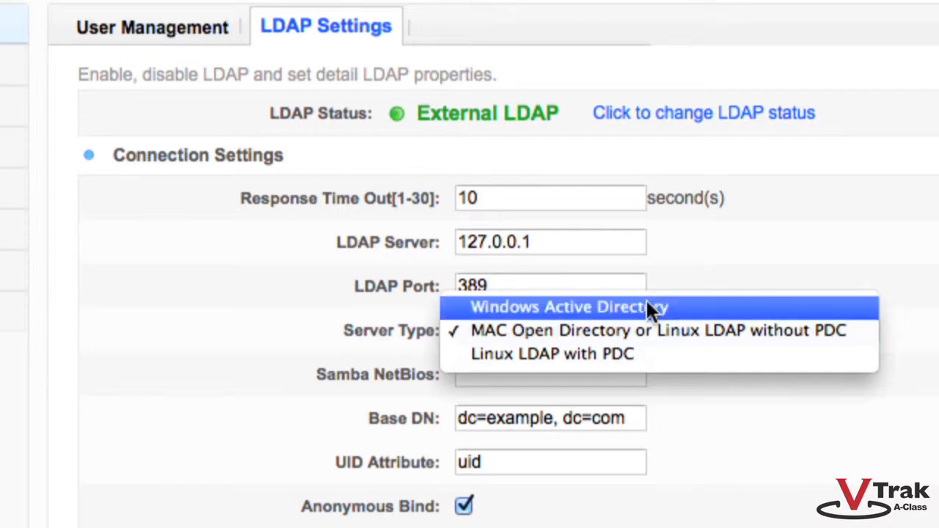
left_click(657, 330)
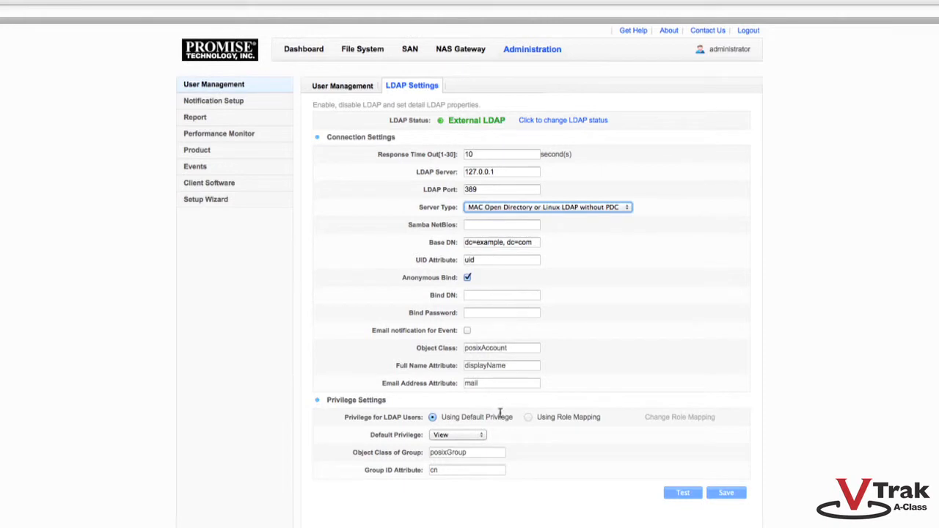
mouse_move(887, 275)
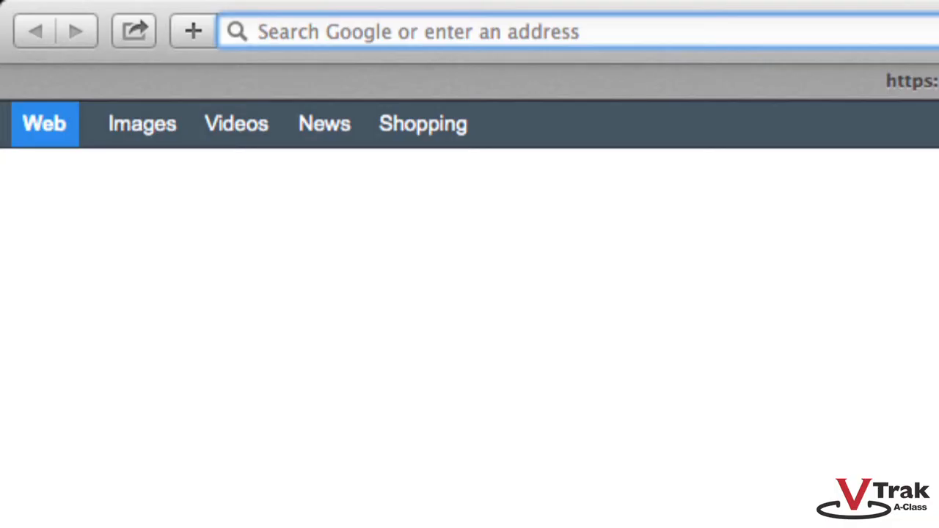
Go to kb.promise.com and search the knowledge base for the keyword 'ldap'
type("kb.promise.com/")
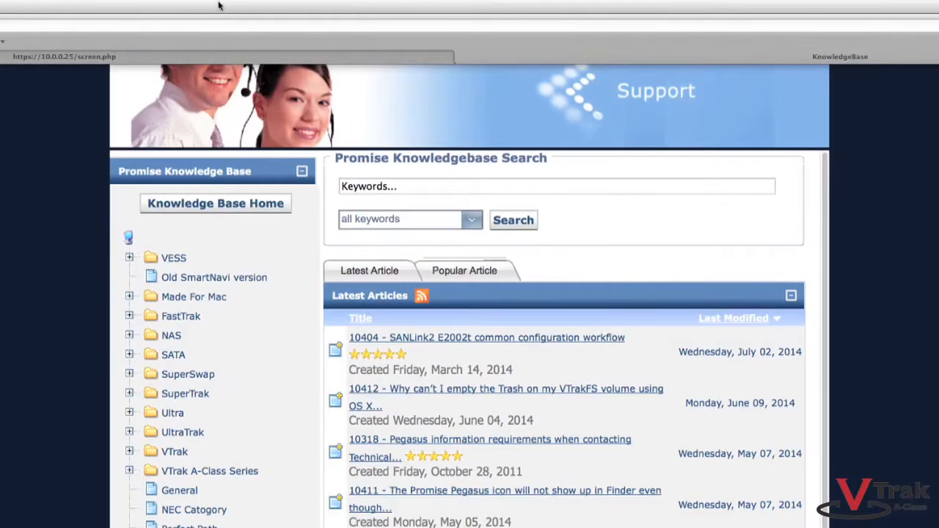
left_click(556, 185)
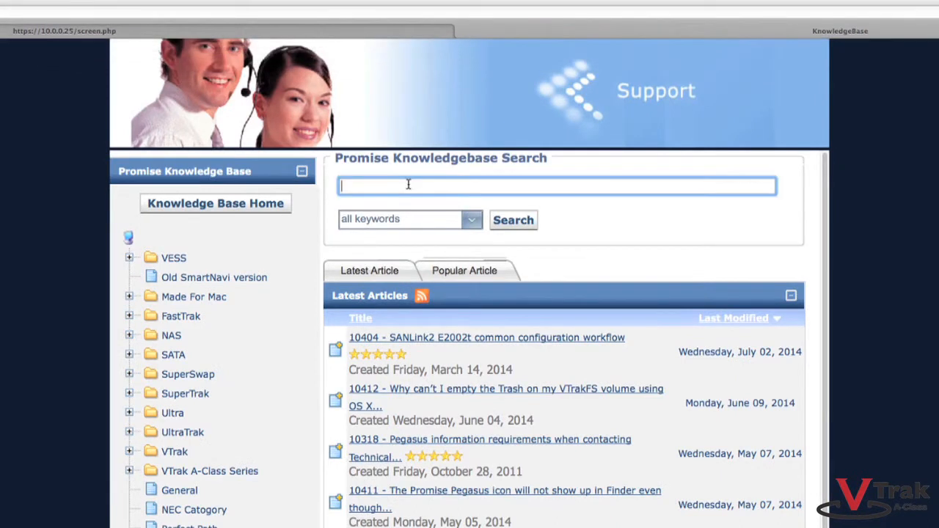
type("lda")
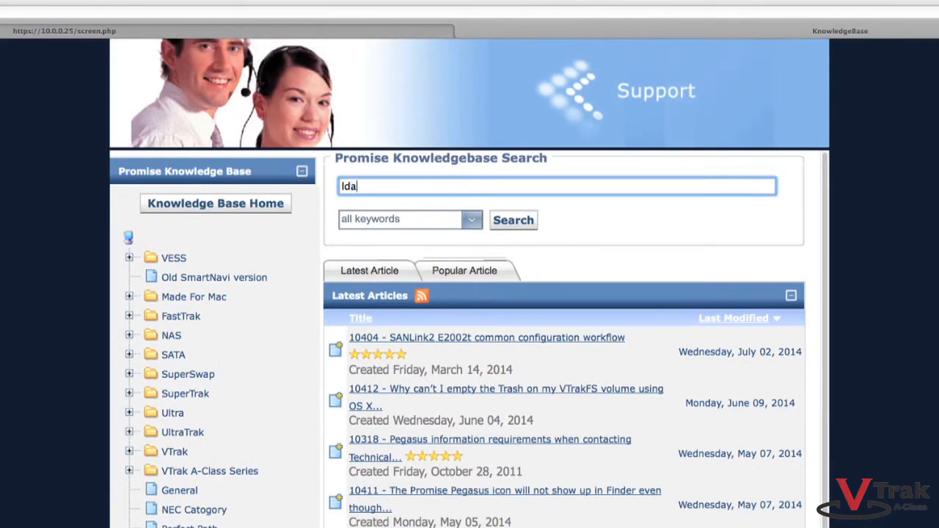
type("p")
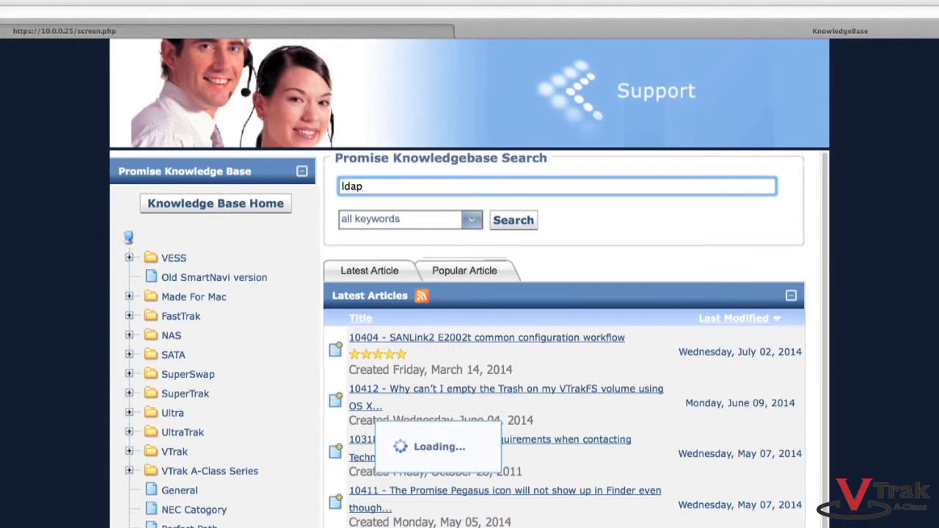
left_click(514, 220)
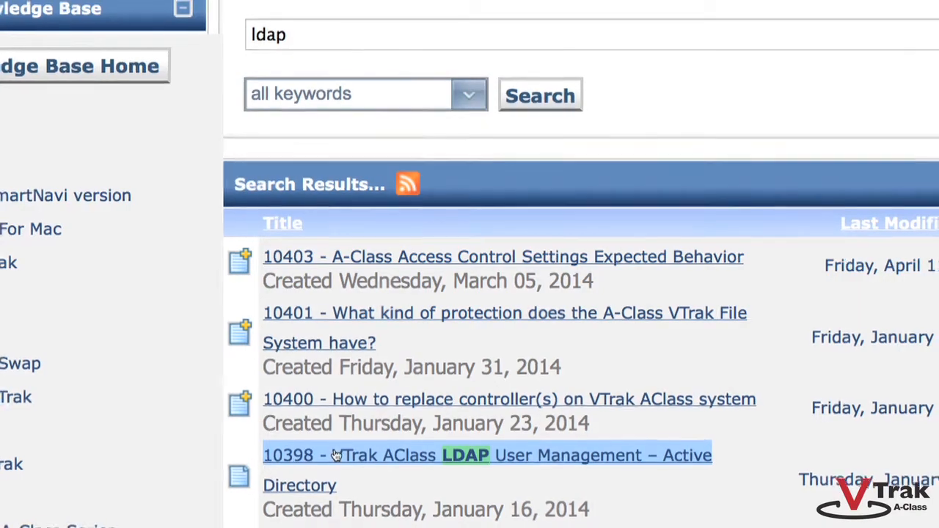
Open search result '10398 - VTrak AClass LDAP User Management – Active Directory'
left_click(488, 455)
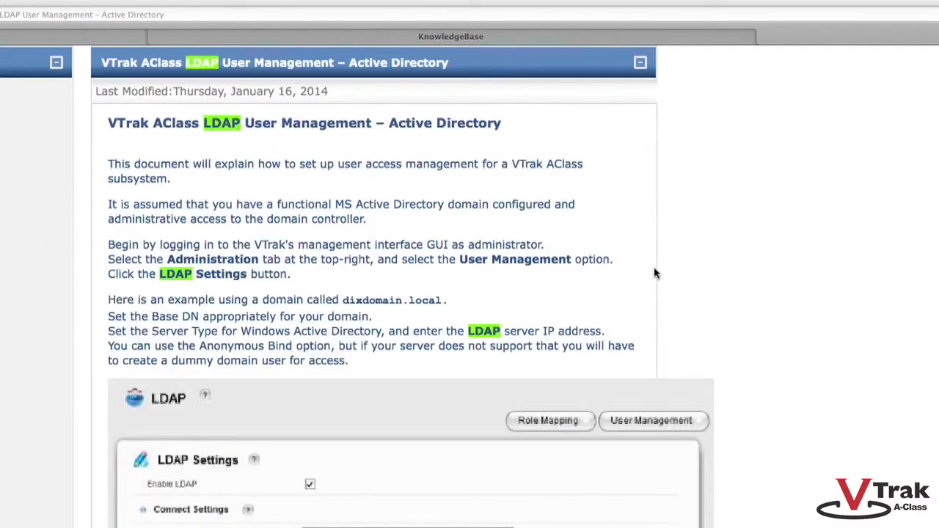
mouse_move(822, 205)
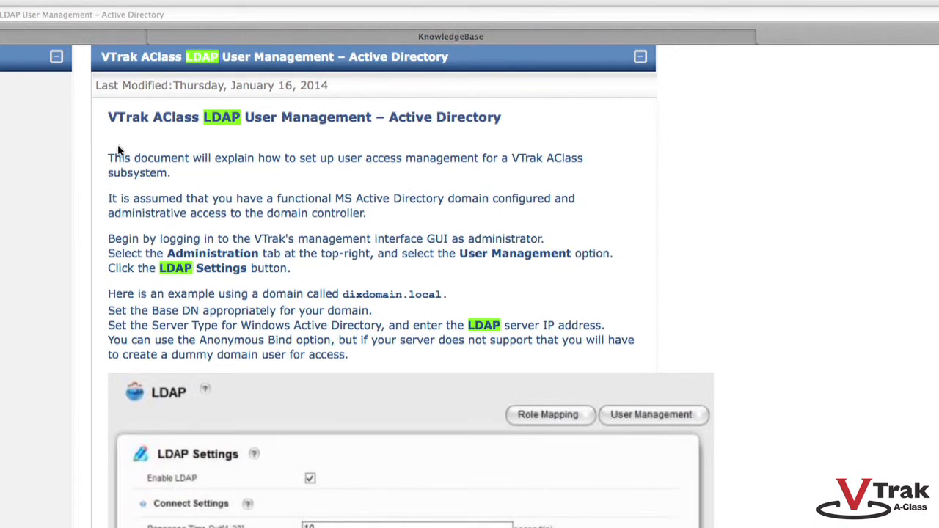
mouse_move(111, 159)
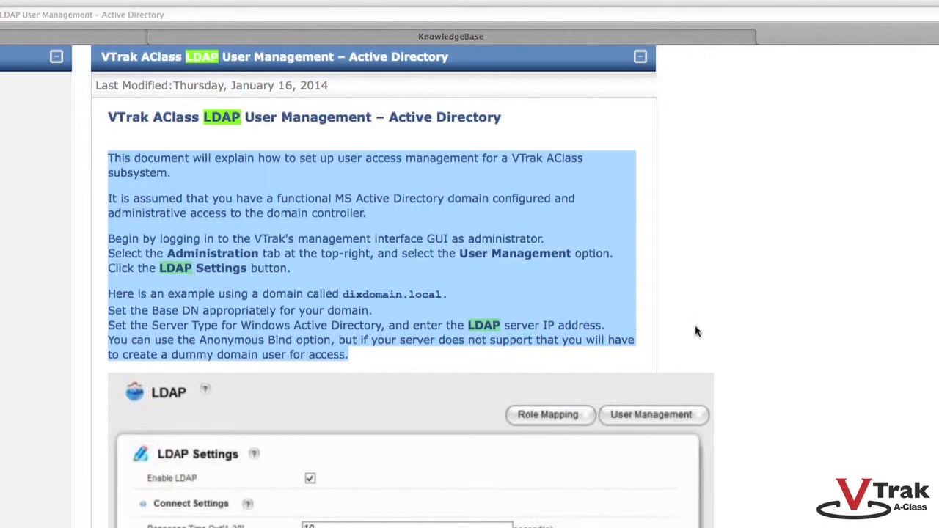
left_click(778, 332)
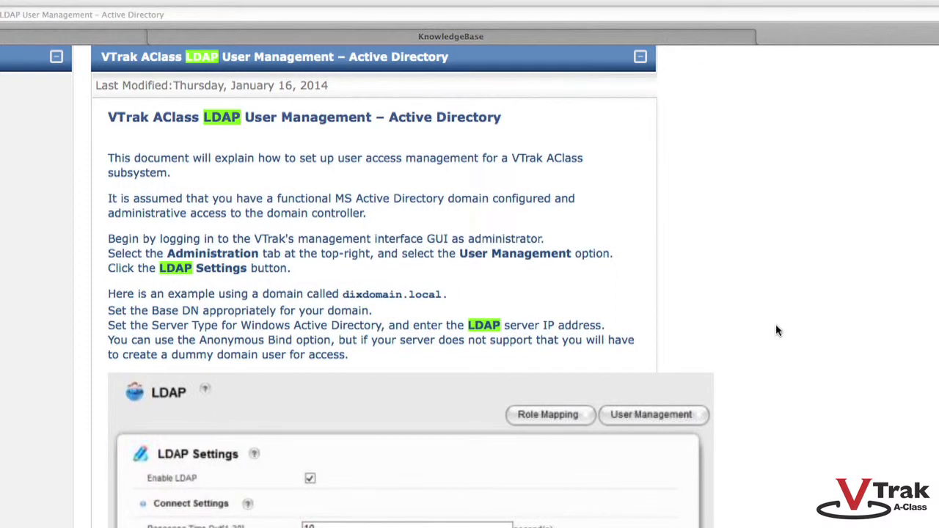
scroll("down", 3)
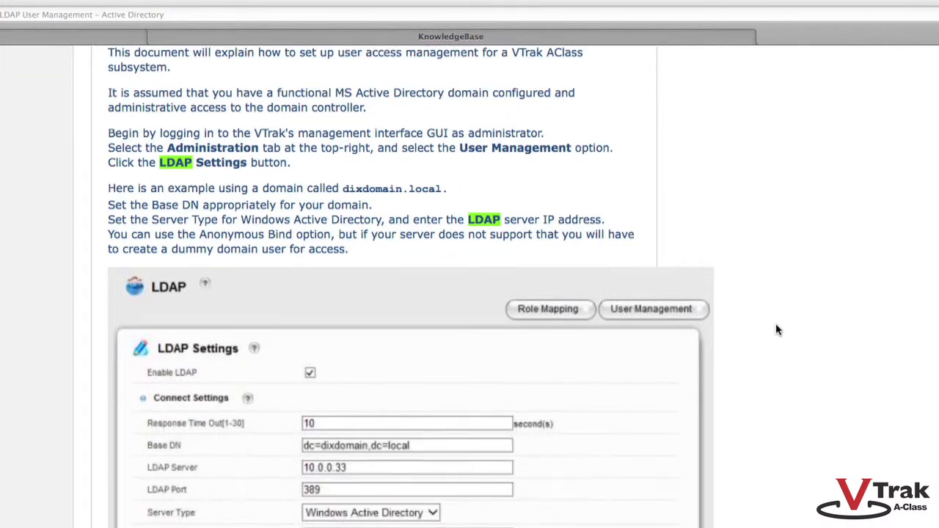
scroll("down", 3)
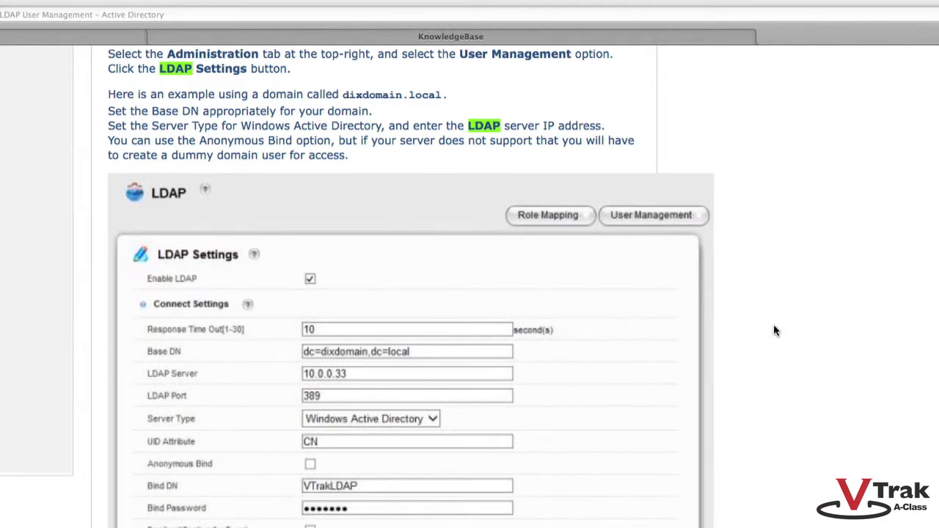
scroll("down", 3)
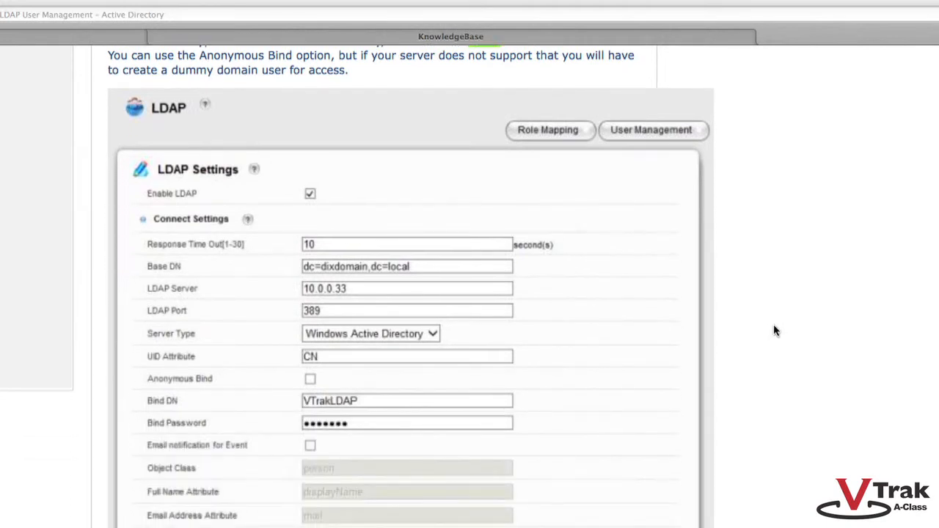
scroll("down", 3)
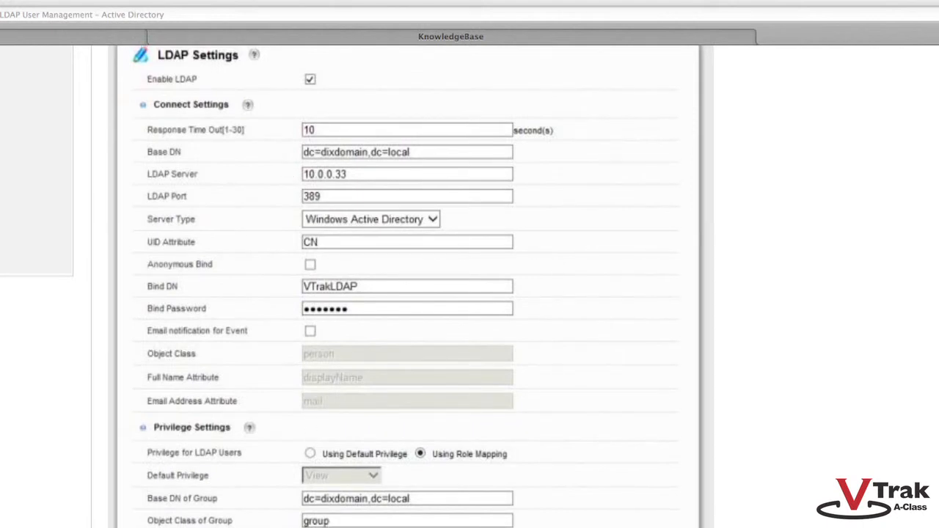
scroll("down", 3)
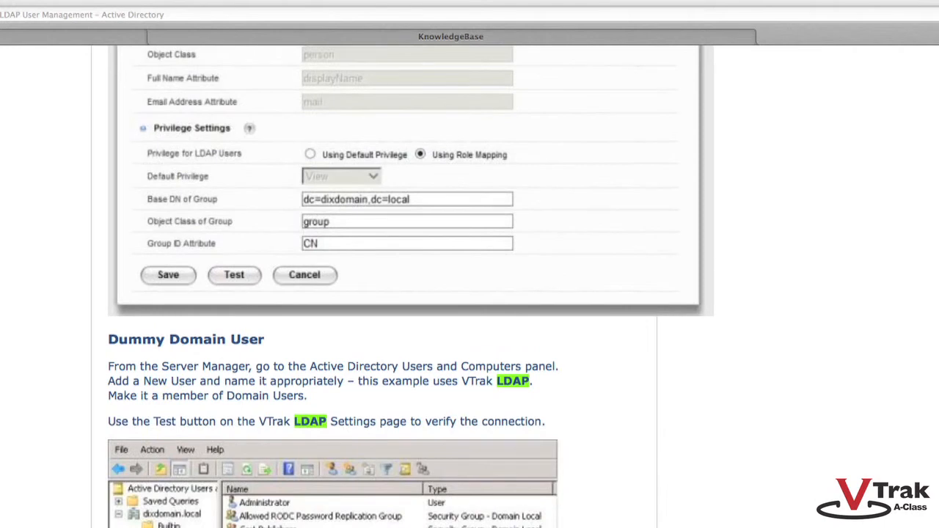
scroll("down", 3)
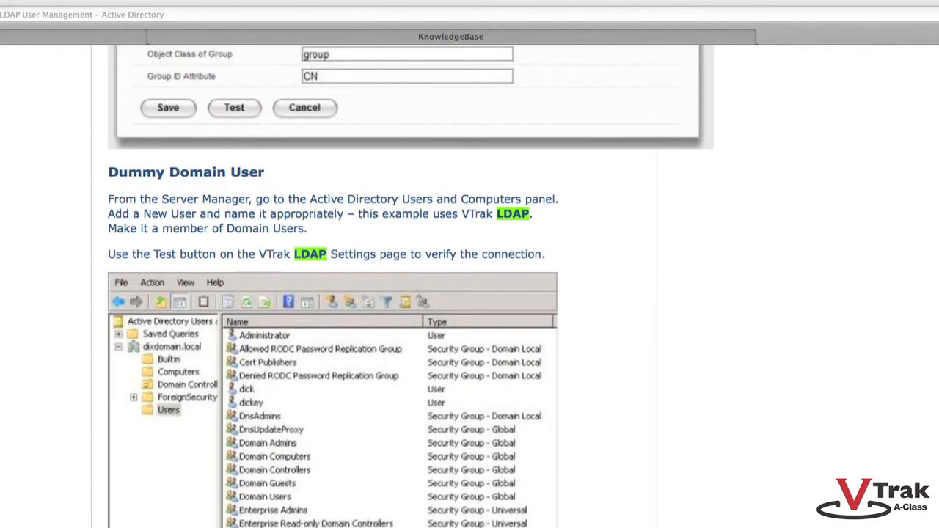
scroll("down", 3)
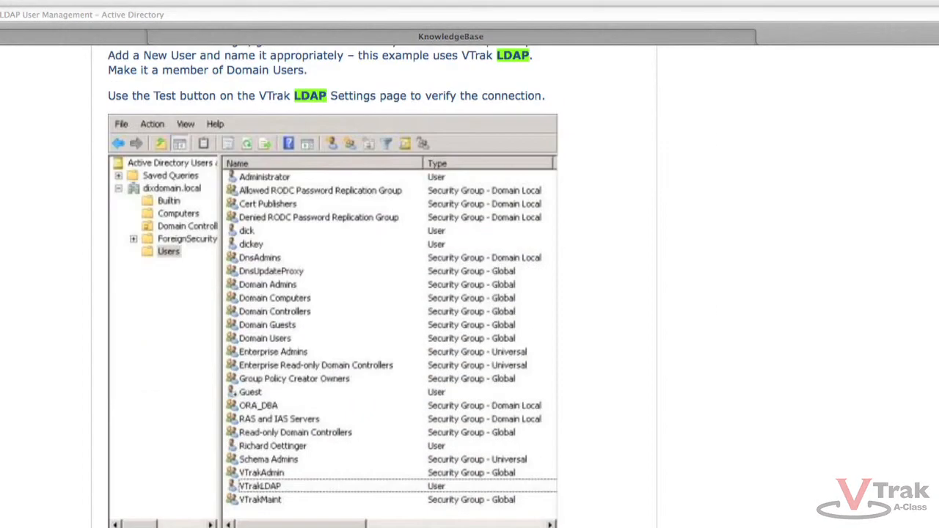